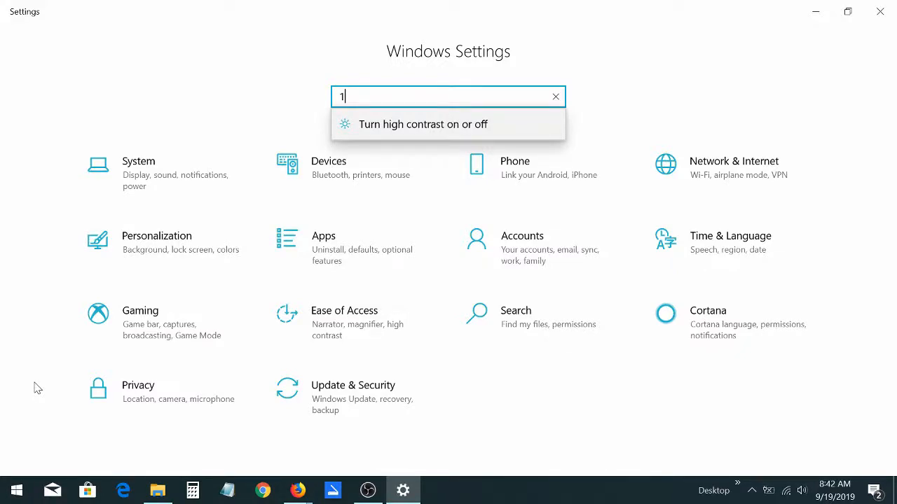
pyautogui.moveTo(61, 393)
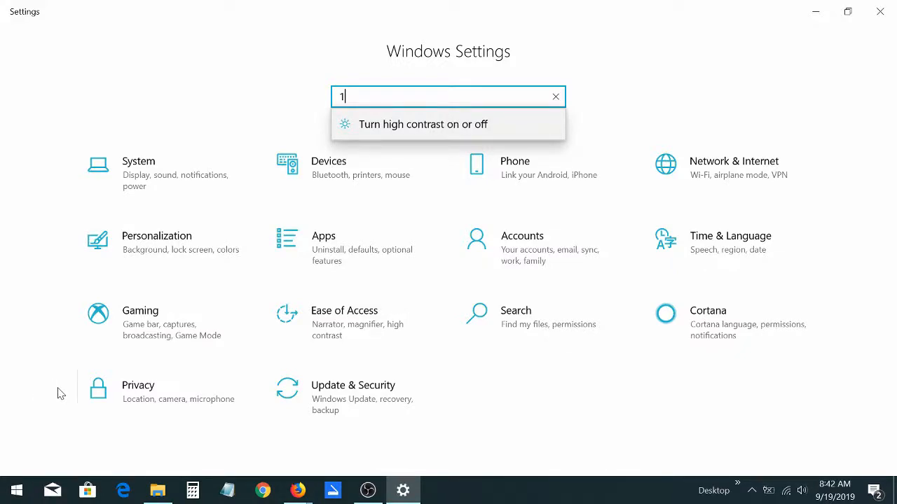
pyautogui.moveTo(61, 232)
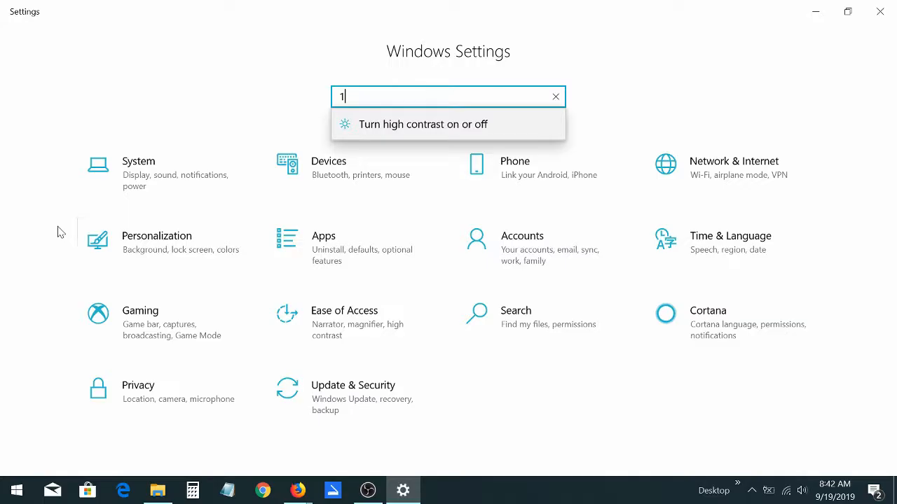
pyautogui.moveTo(200, 47)
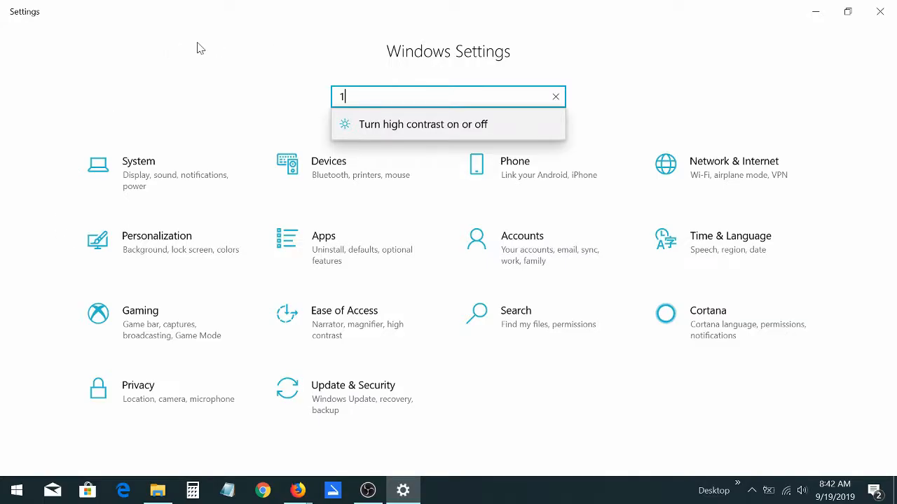
pyautogui.moveTo(153, 221)
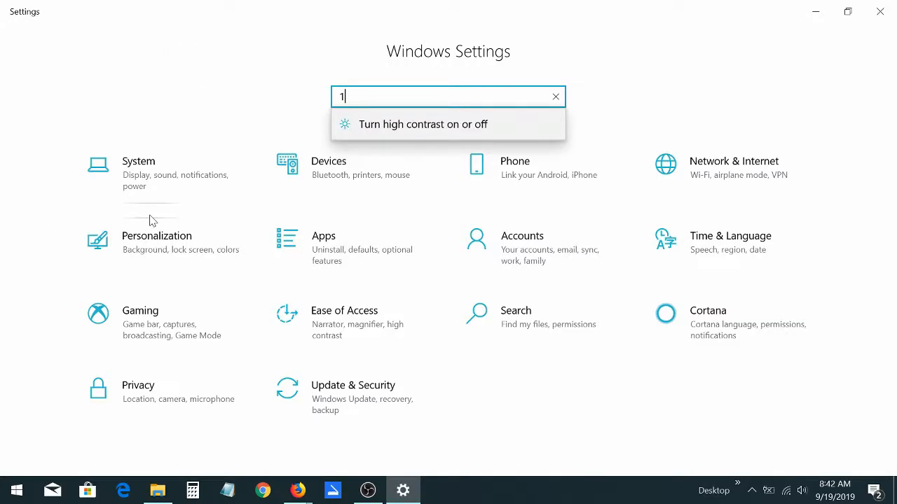
pyautogui.moveTo(161, 167)
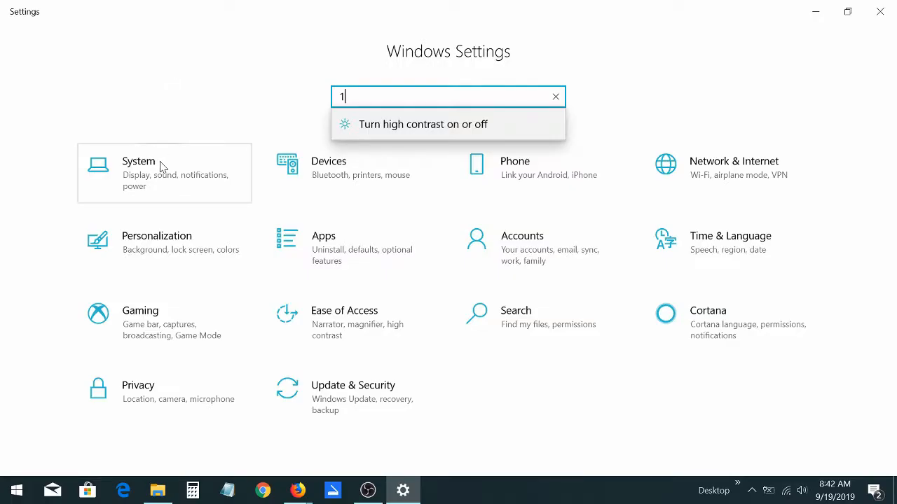
# - Open the System category on its Display page
pyautogui.click(138, 161)
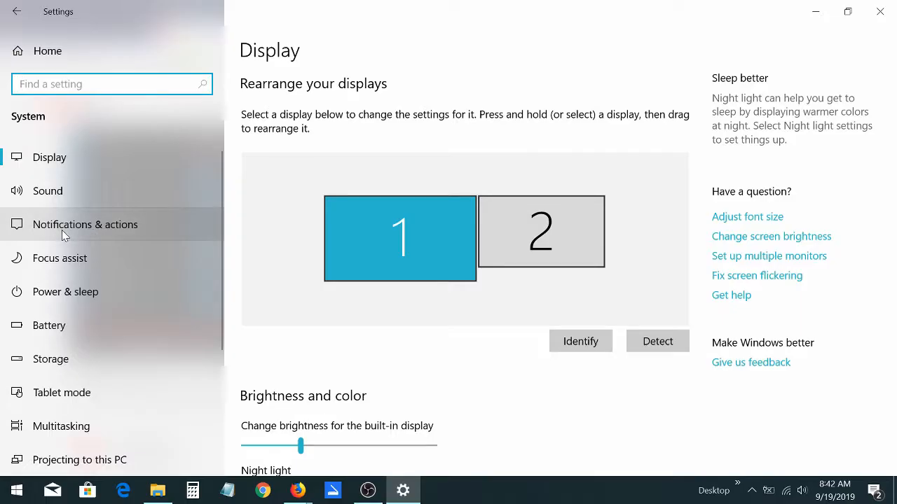
pyautogui.moveTo(91, 231)
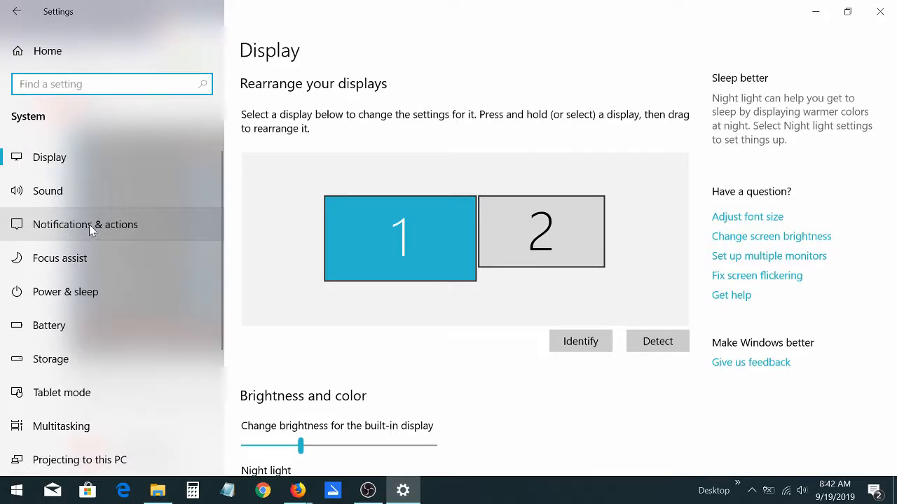
# - Open Notifications & actions and switch app notifications on, with lock-screen notifications and reminders enabled
pyautogui.click(84, 224)
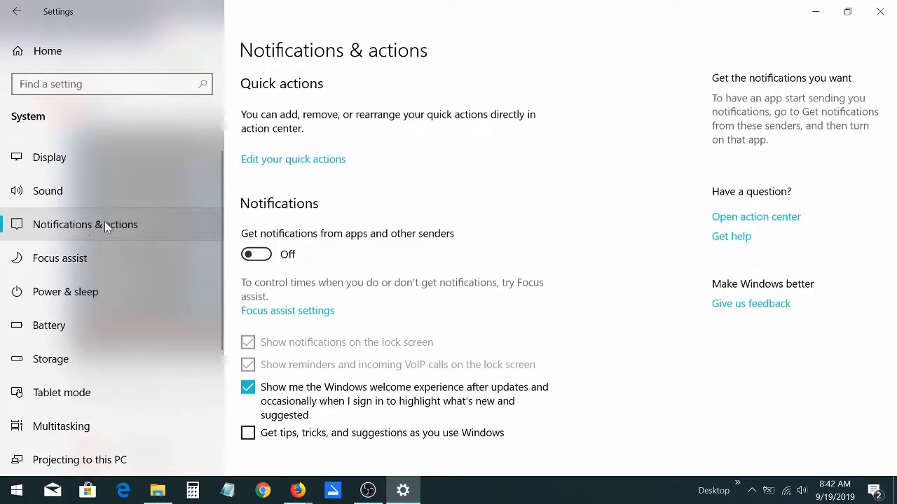
pyautogui.moveTo(304, 219)
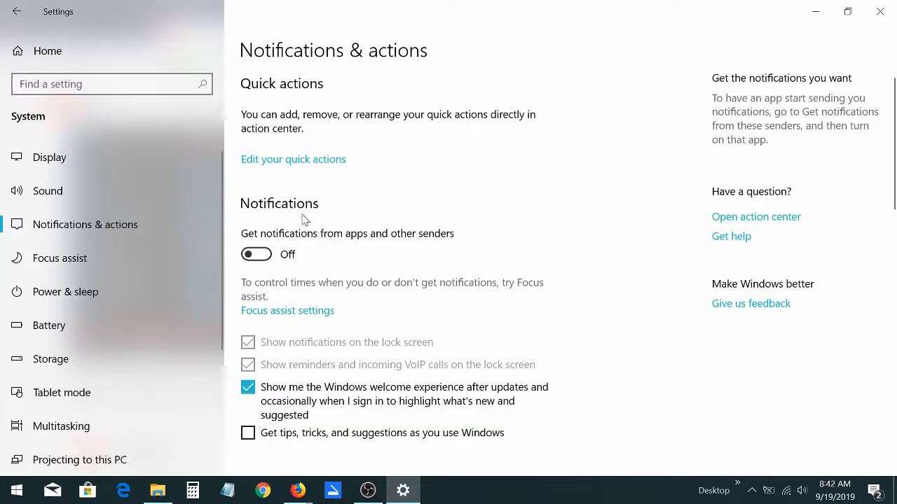
pyautogui.moveTo(333, 212)
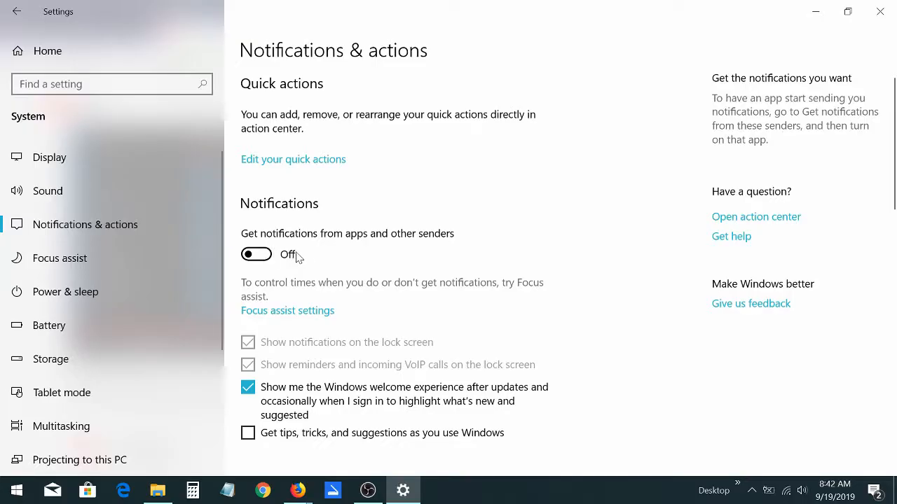
pyautogui.moveTo(347, 249)
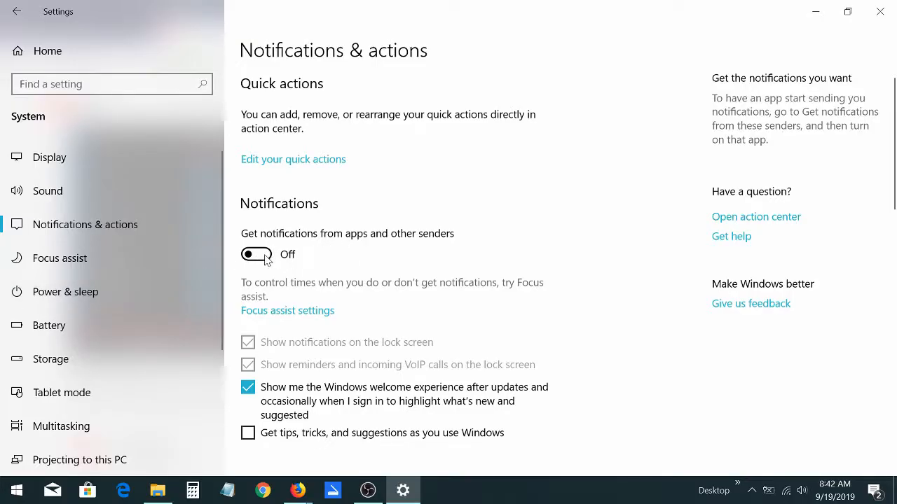
pyautogui.moveTo(258, 260)
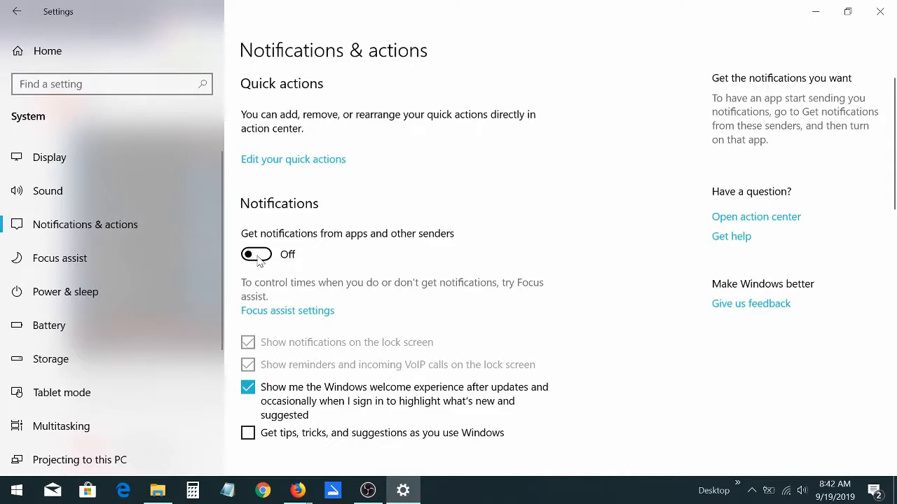
pyautogui.scroll(-3)
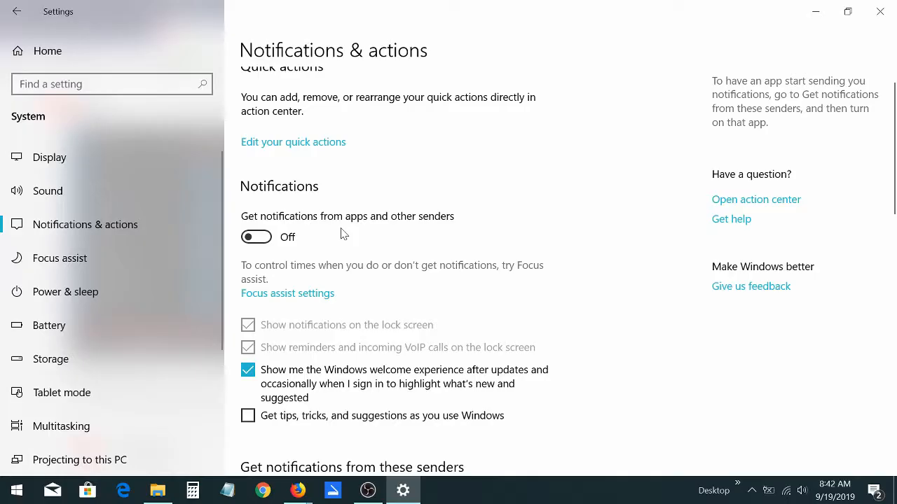
pyautogui.scroll(-3)
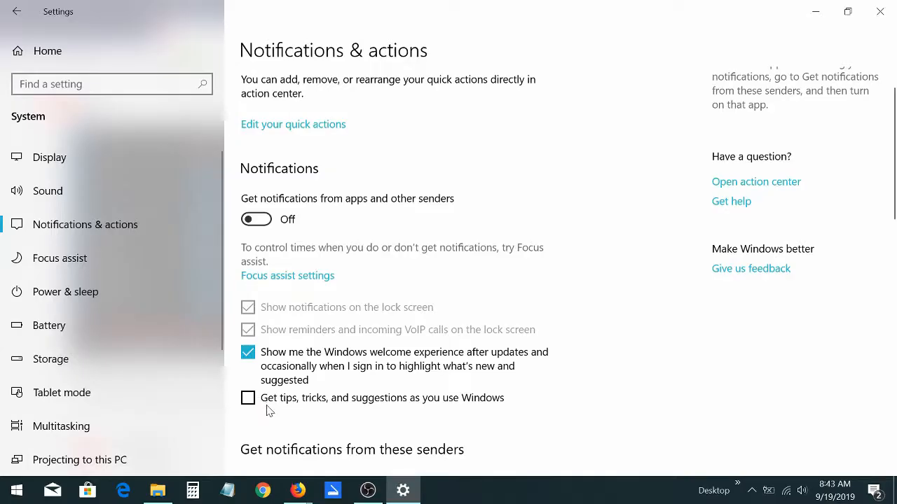
pyautogui.moveTo(370, 419)
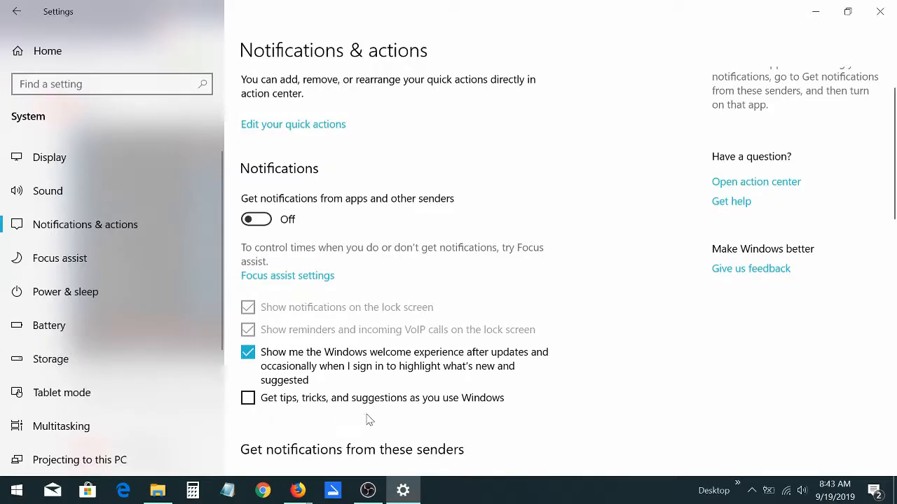
pyautogui.moveTo(475, 419)
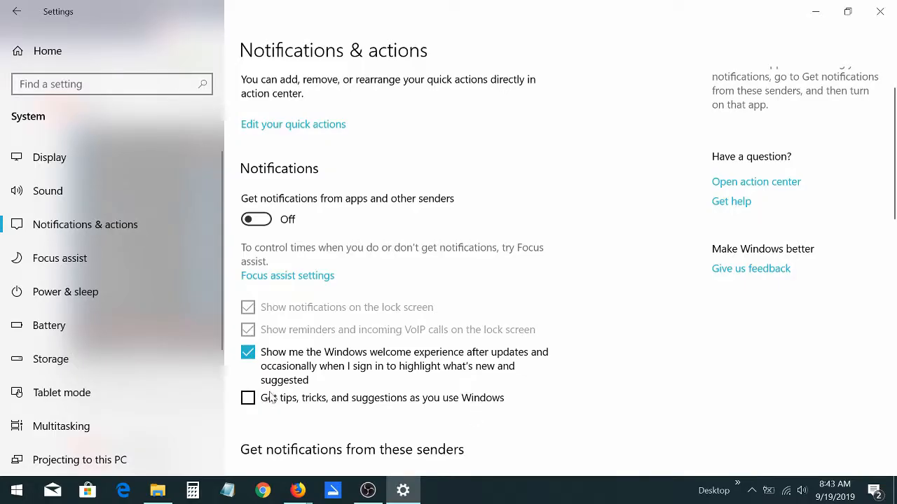
pyautogui.click(256, 219)
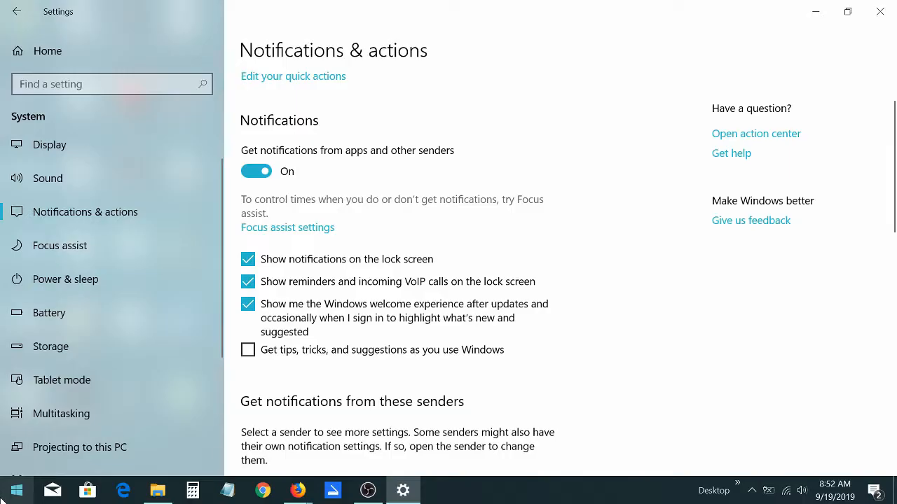
pyautogui.rightClick(11, 490)
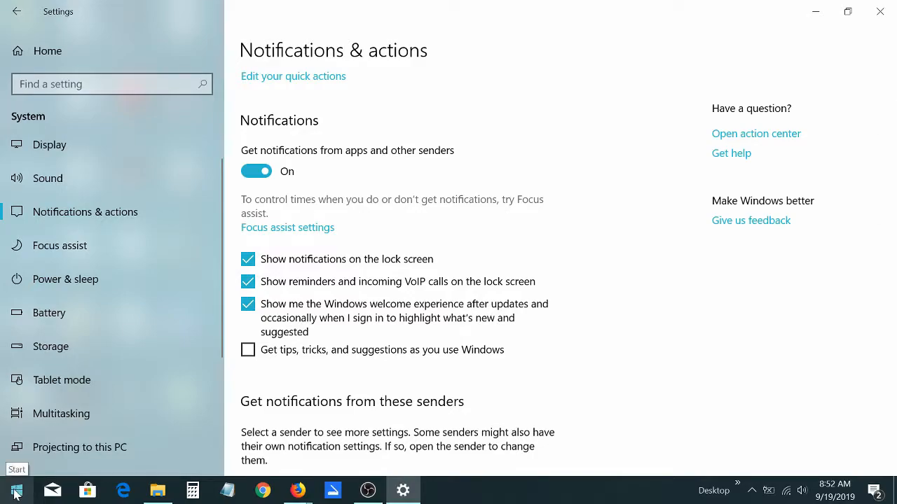
pyautogui.rightClick(15, 489)
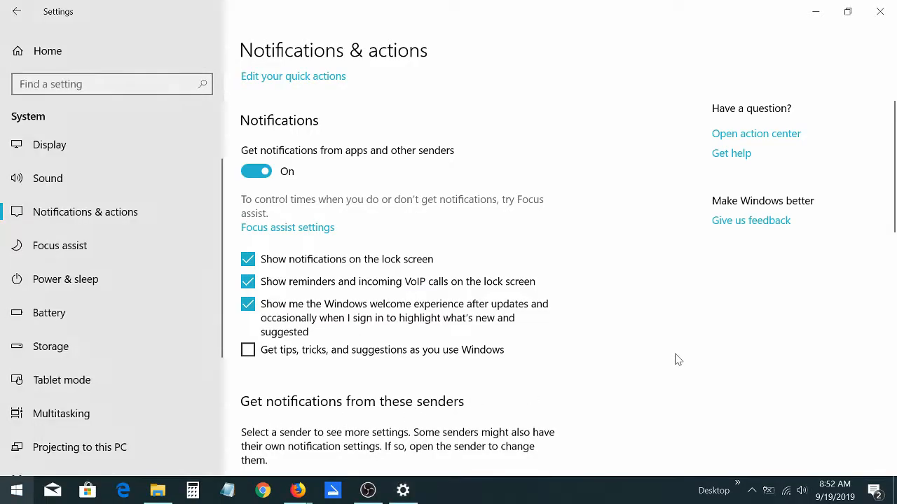
pyautogui.click(14, 490)
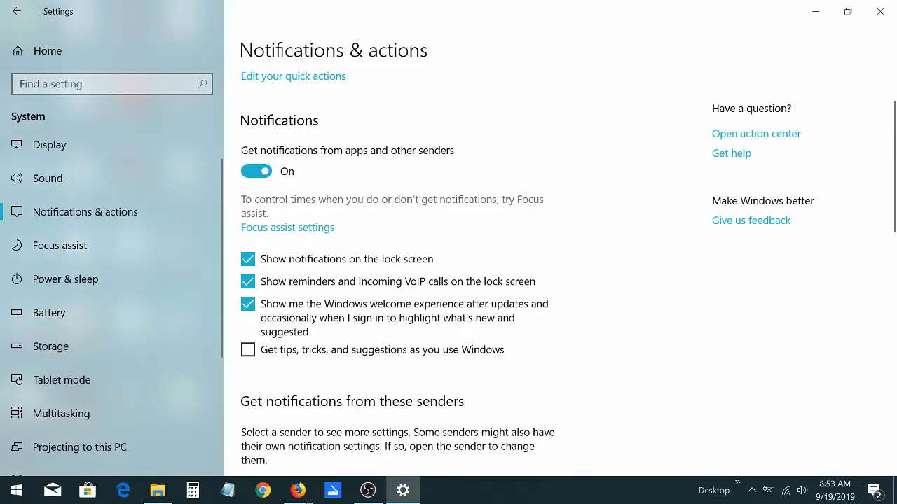
pyautogui.moveTo(109, 216)
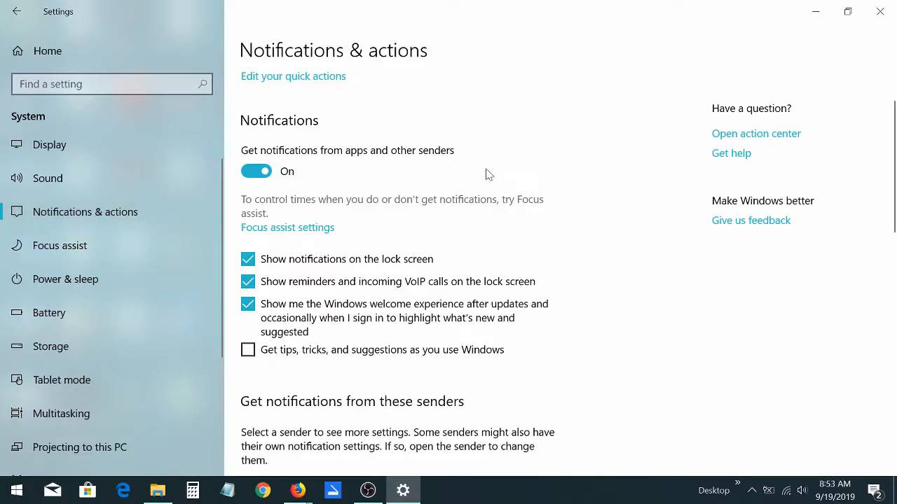
pyautogui.moveTo(517, 350)
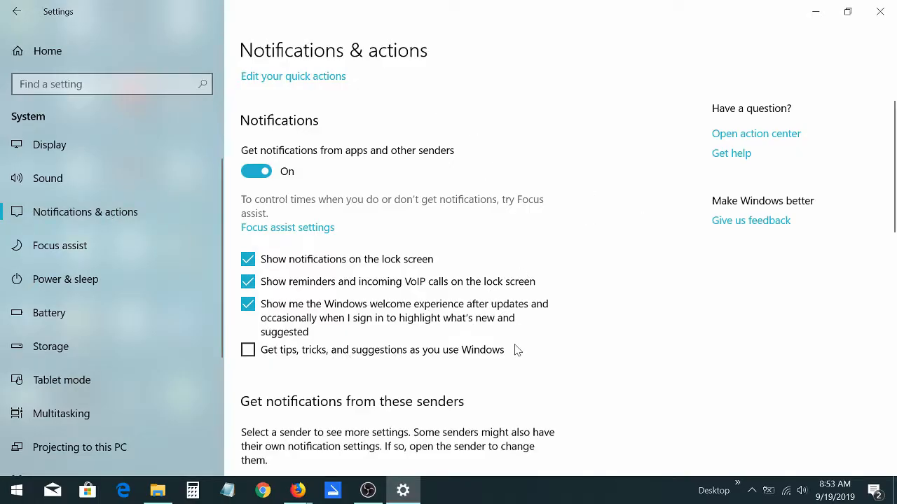
pyautogui.click(257, 171)
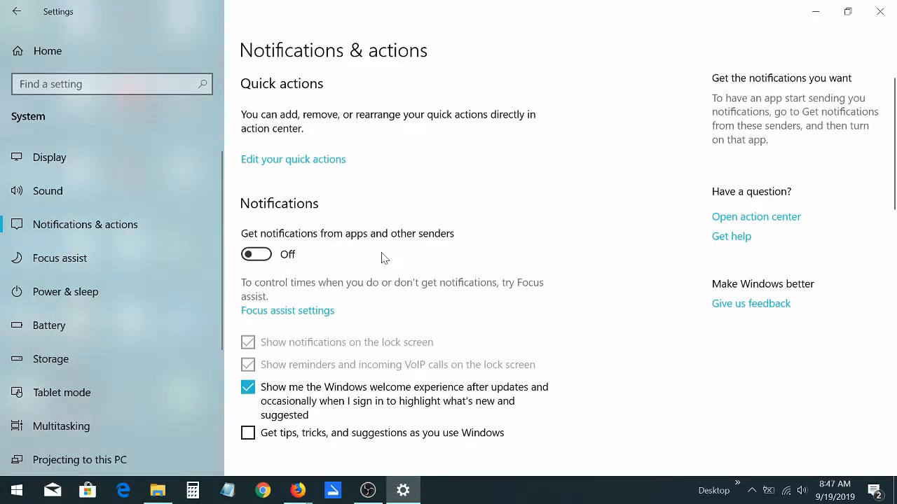
# - Scroll down the sender list, showing every app's switch greyed out down to Wireless
pyautogui.scroll(-3)
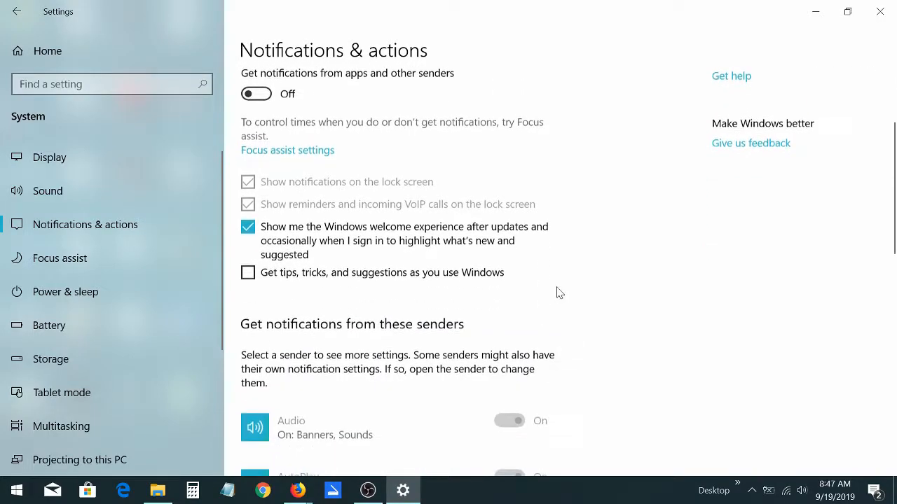
pyautogui.scroll(-3)
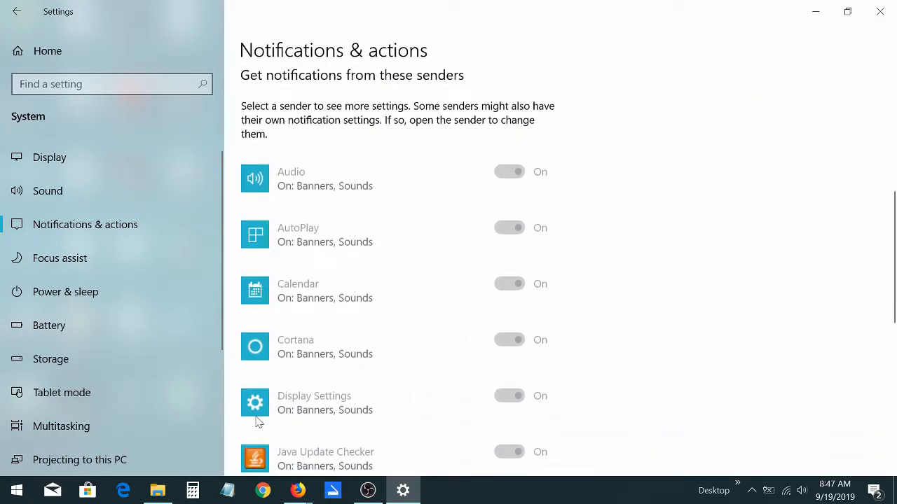
pyautogui.scroll(-3)
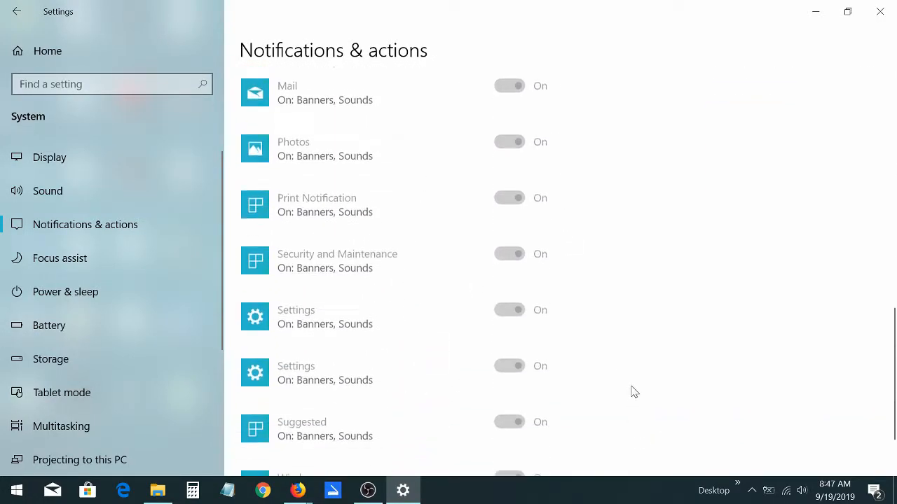
pyautogui.scroll(-3)
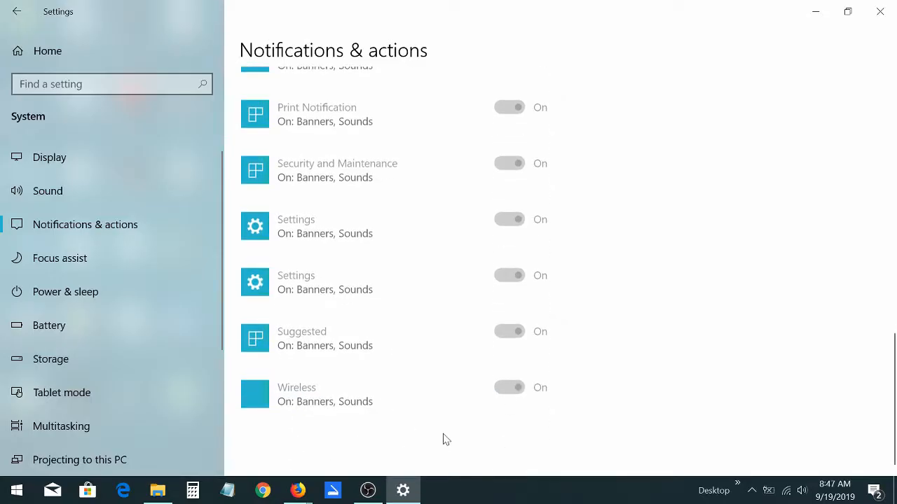
pyautogui.moveTo(494, 457)
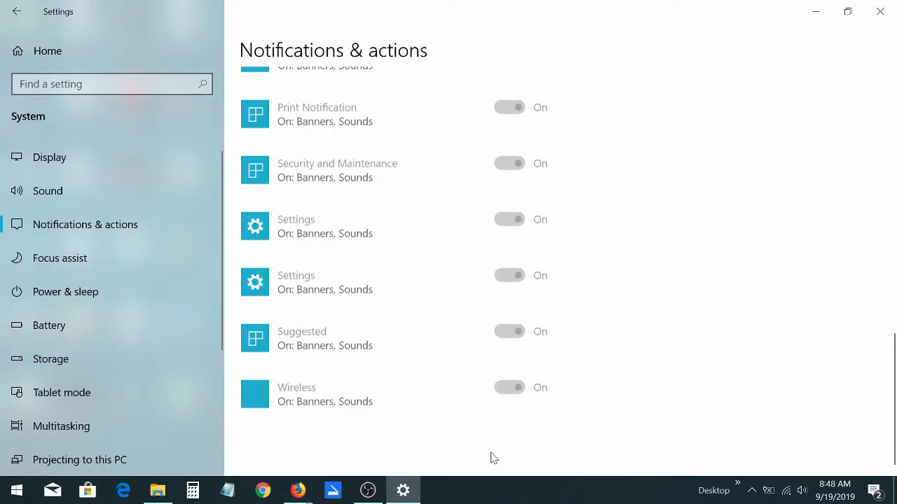
pyautogui.moveTo(490, 452)
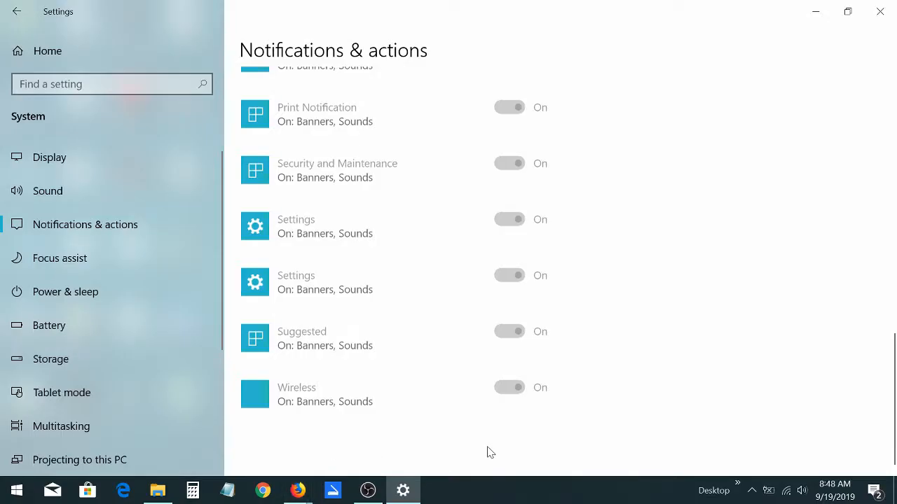
pyautogui.moveTo(390, 415)
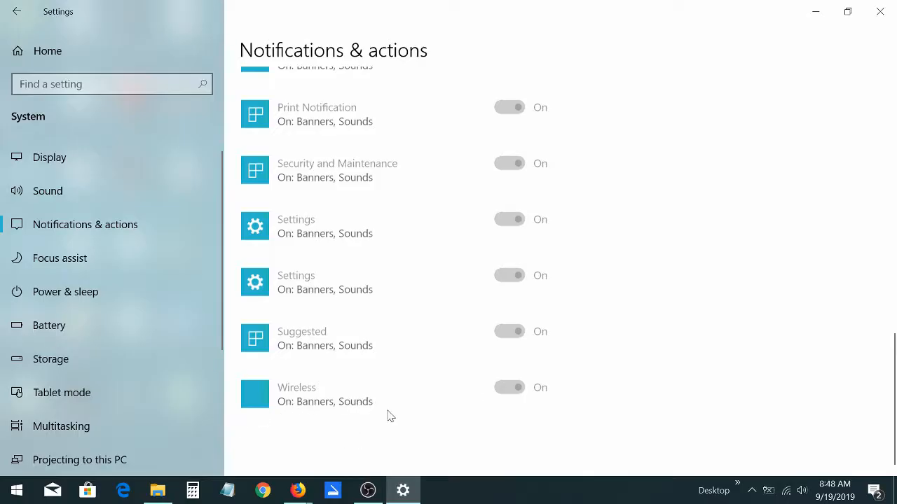
pyautogui.moveTo(668, 329)
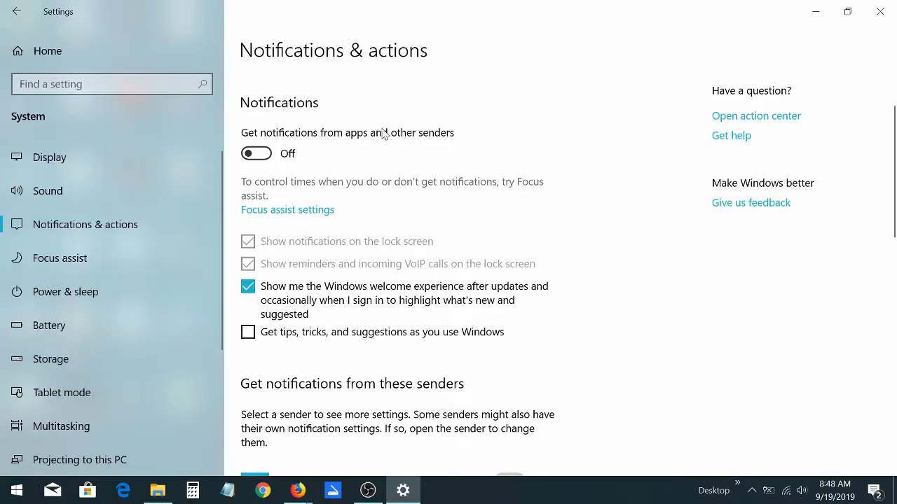
pyautogui.moveTo(489, 222)
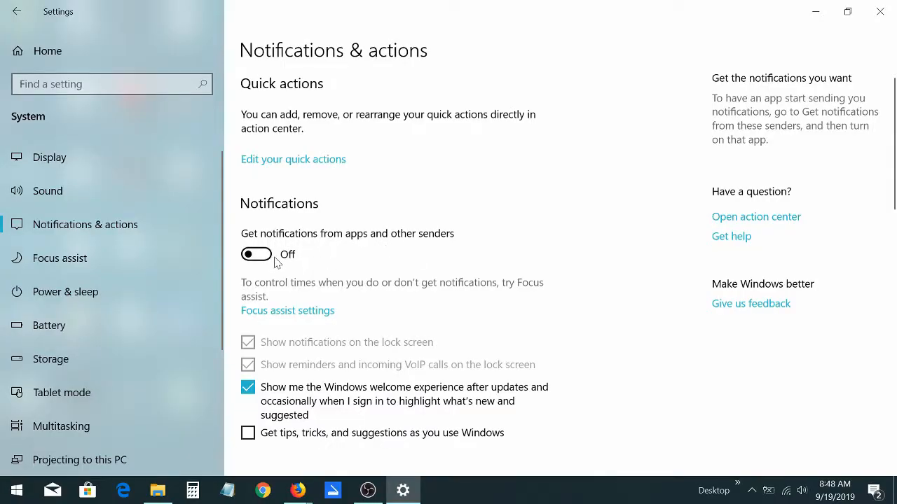
# - Turn app notifications back on, then flip Audio and Cortana off and on again
pyautogui.click(256, 254)
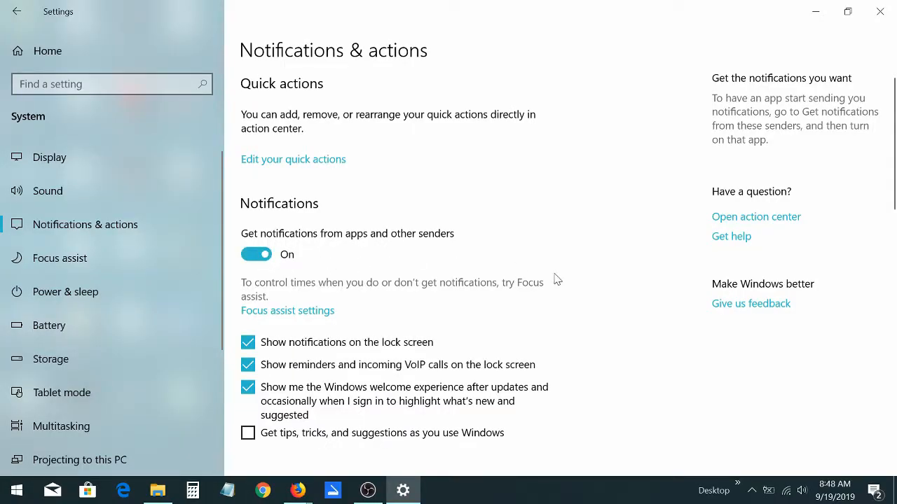
pyautogui.scroll(-3)
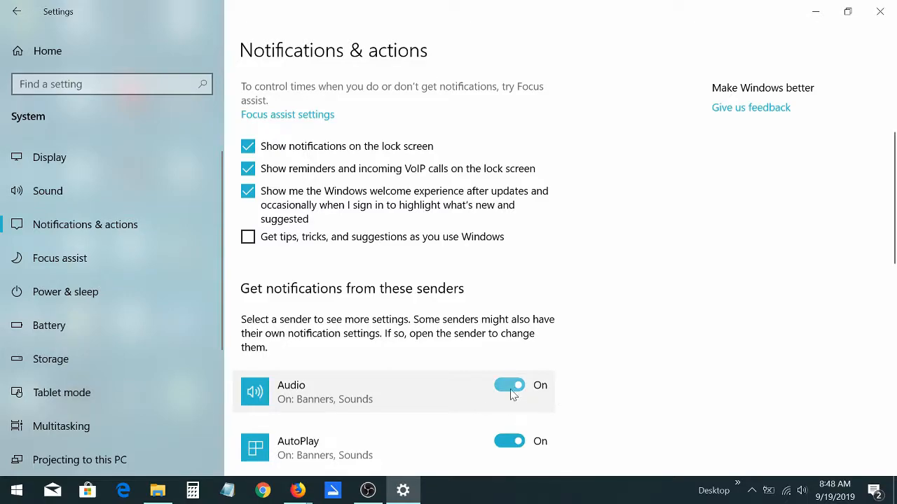
pyautogui.click(510, 386)
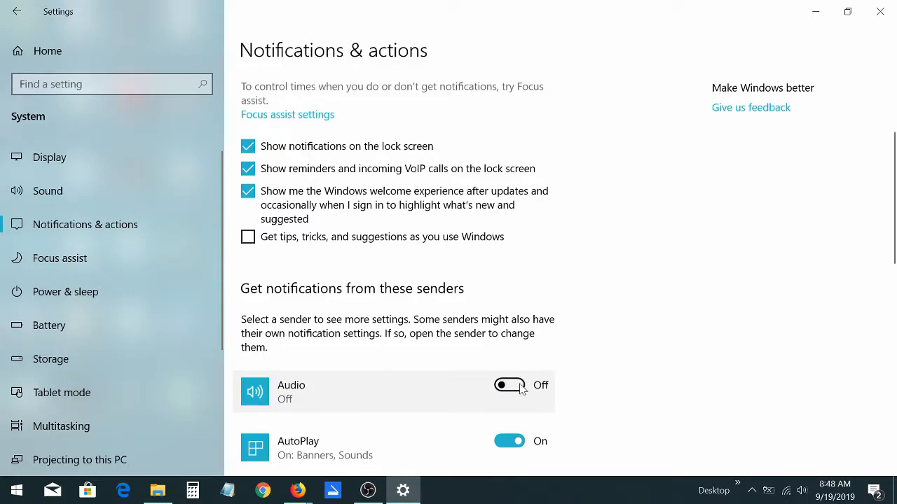
pyautogui.click(510, 385)
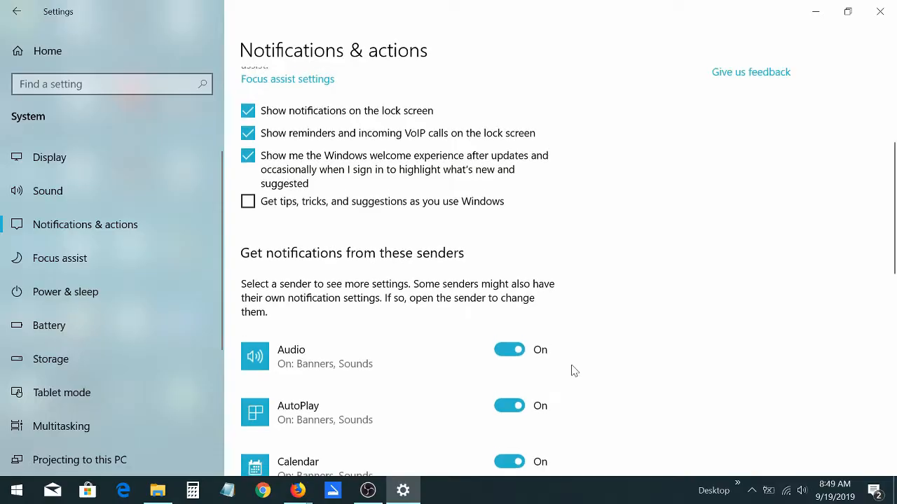
pyautogui.scroll(-3)
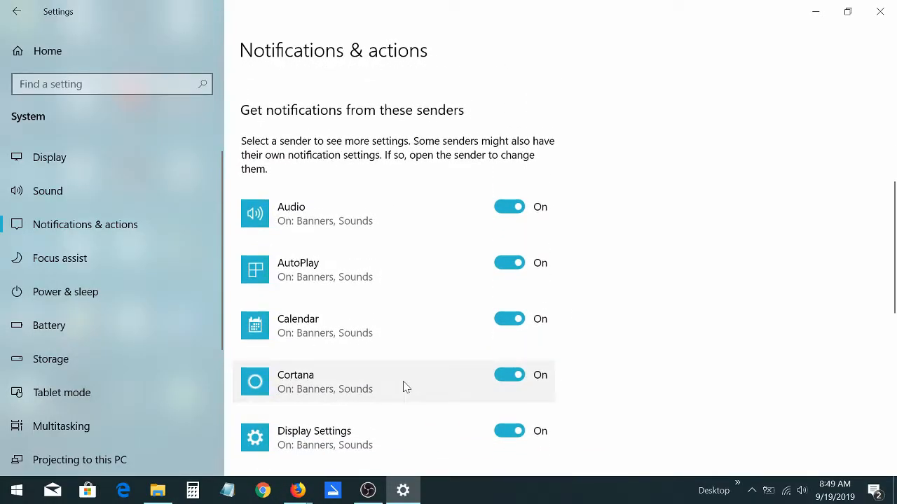
pyautogui.click(509, 375)
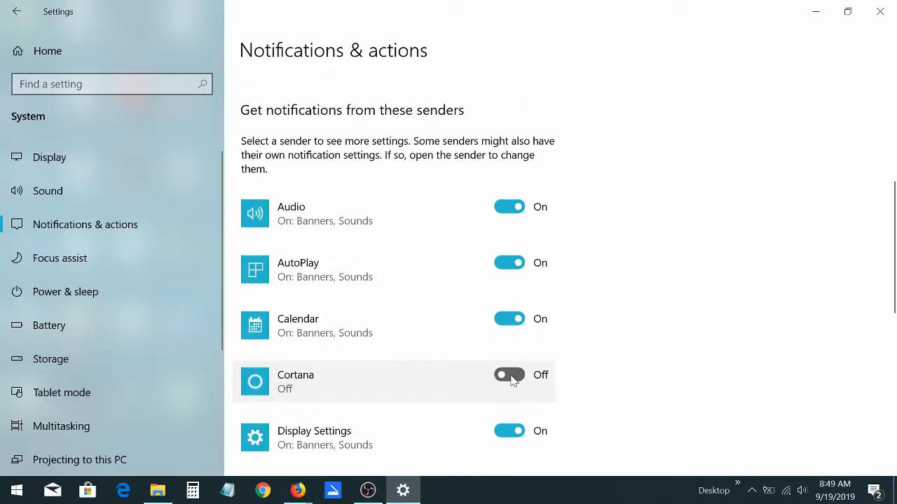
pyautogui.click(509, 375)
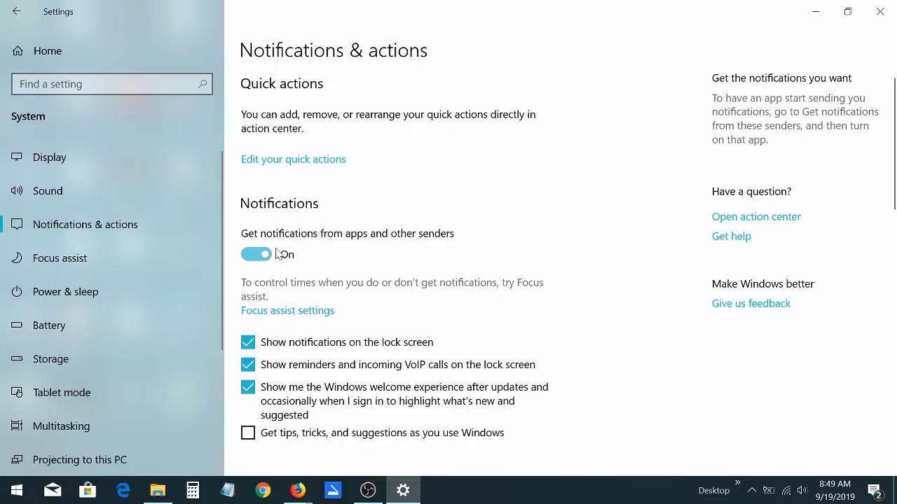
# - Switch Cortana's sender notifications off, leaving the other senders on
pyautogui.click(256, 254)
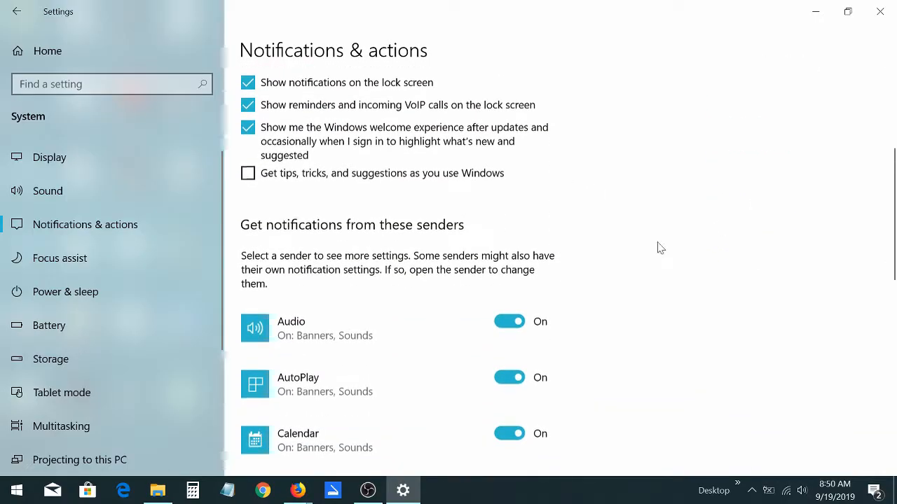
pyautogui.scroll(-3)
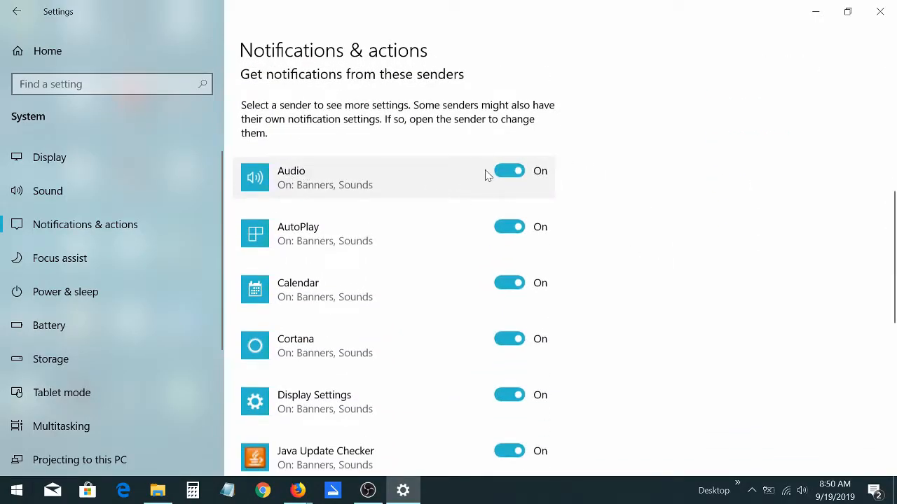
pyautogui.moveTo(301, 234)
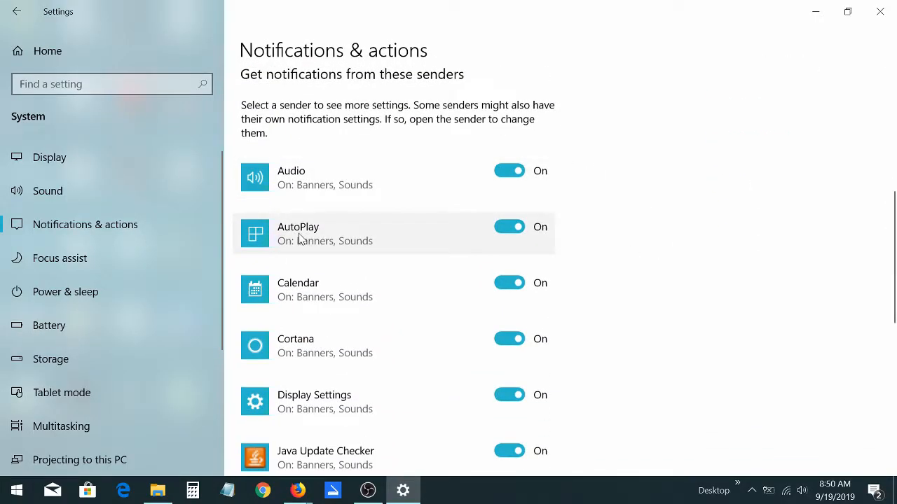
pyautogui.moveTo(373, 292)
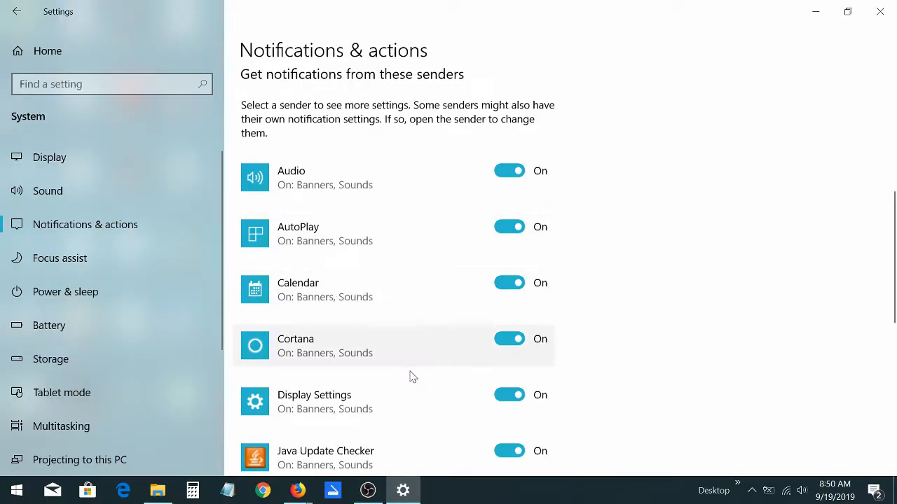
pyautogui.click(509, 339)
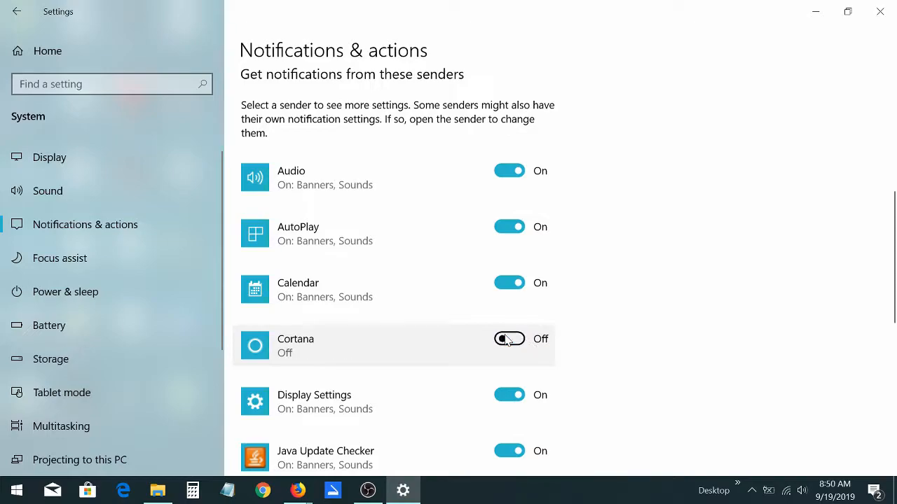
pyautogui.scroll(-3)
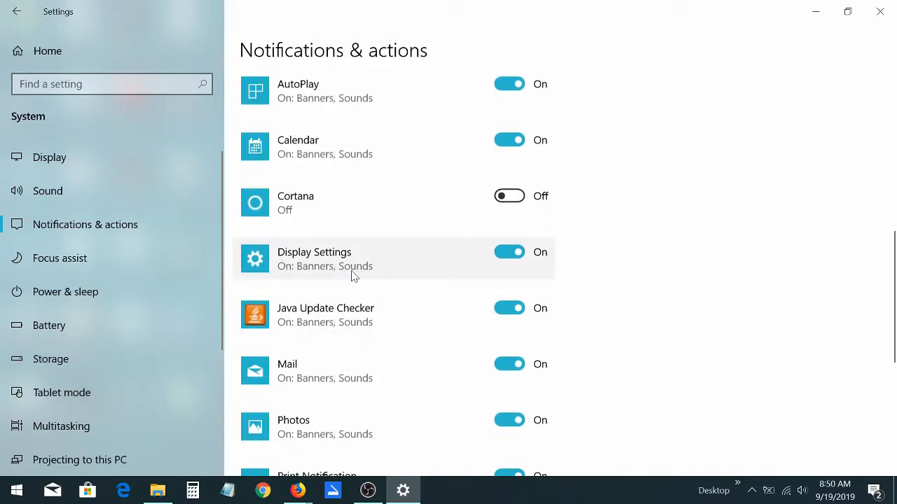
pyautogui.moveTo(364, 345)
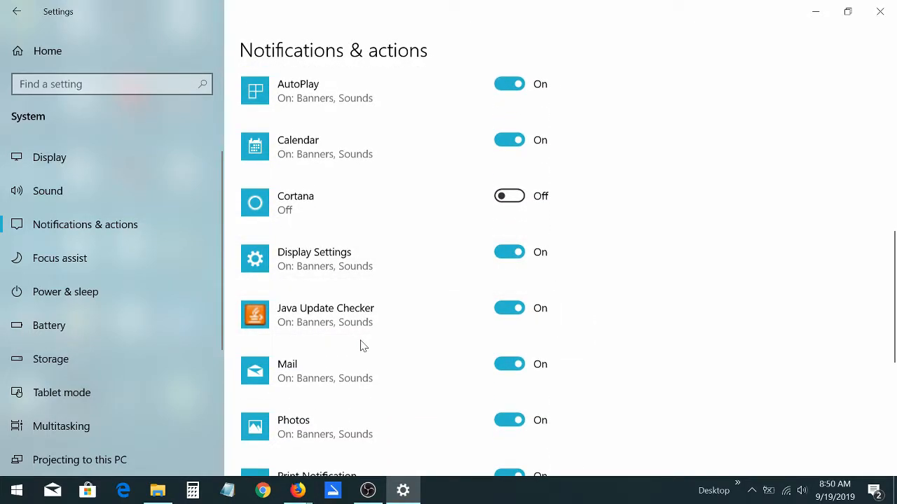
# - Scroll the senders list down until Suggested and Wireless are visible
pyautogui.scroll(-3)
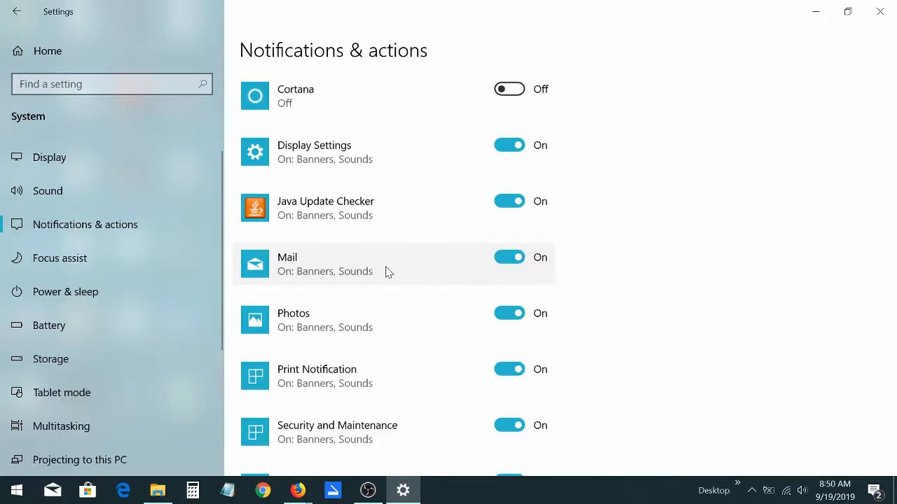
pyautogui.moveTo(311, 356)
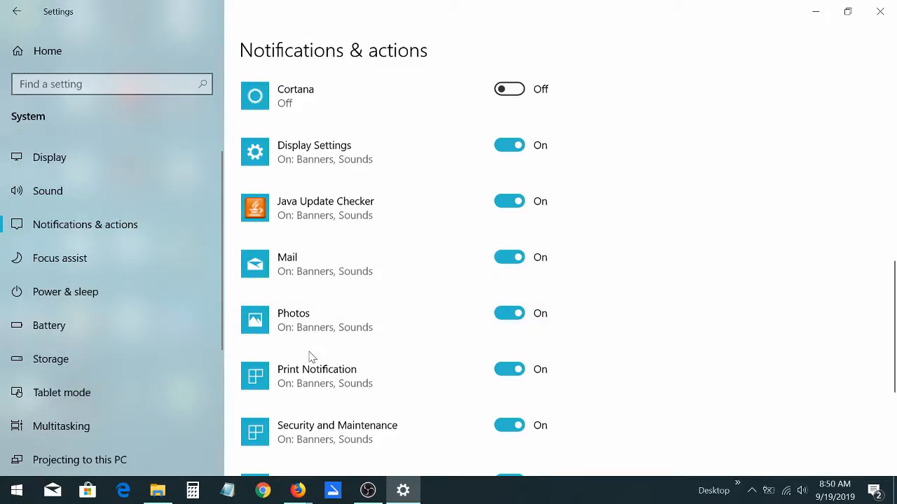
pyautogui.moveTo(522, 273)
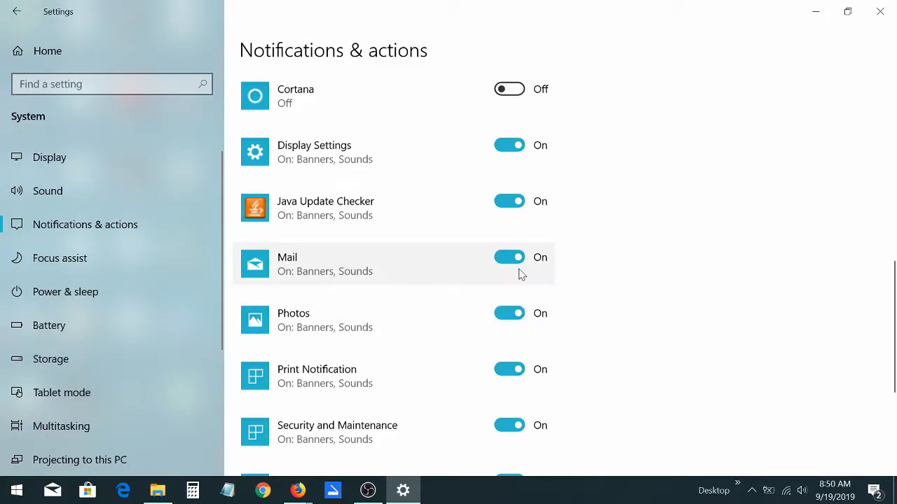
pyautogui.moveTo(401, 329)
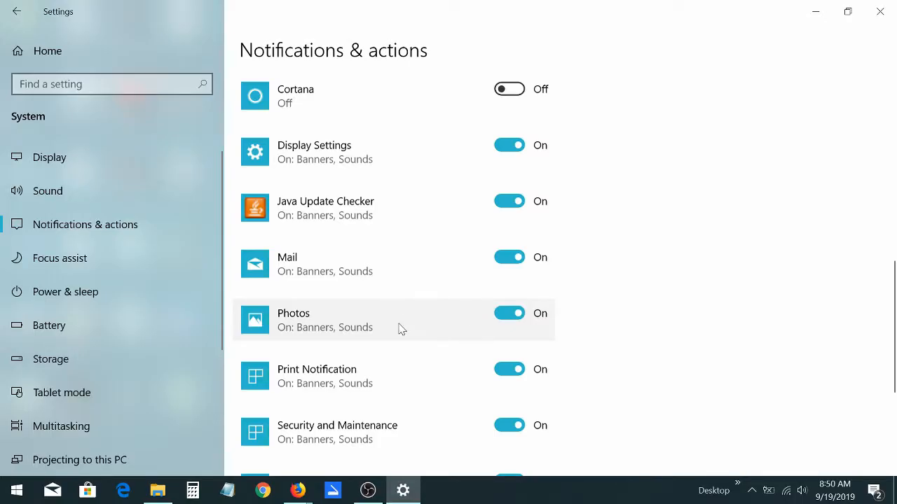
pyautogui.scroll(-3)
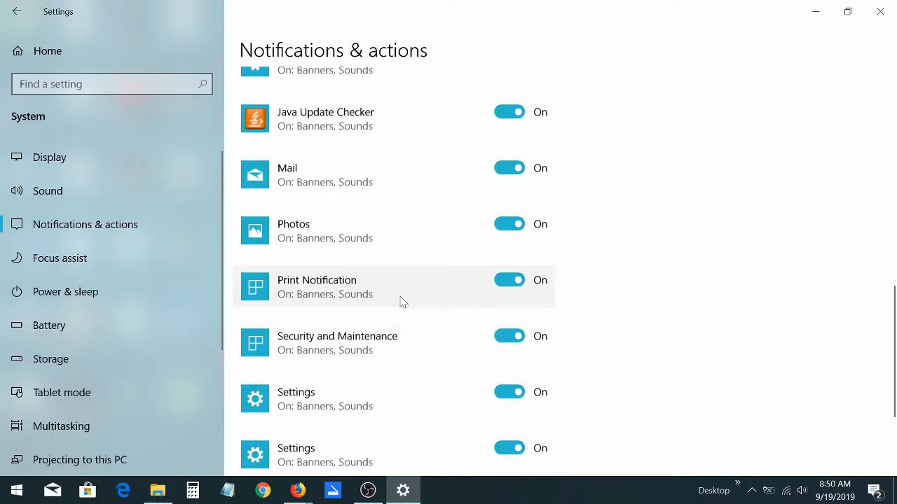
pyautogui.moveTo(434, 323)
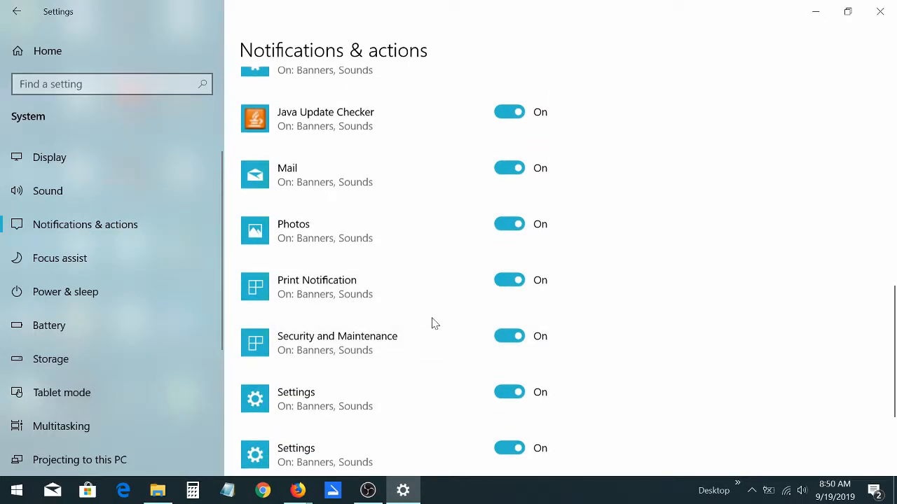
pyautogui.scroll(-3)
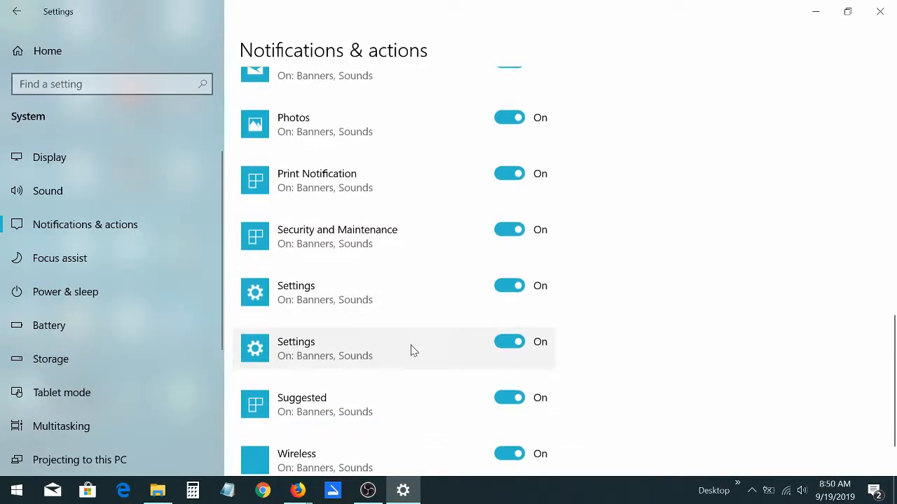
pyautogui.scroll(-3)
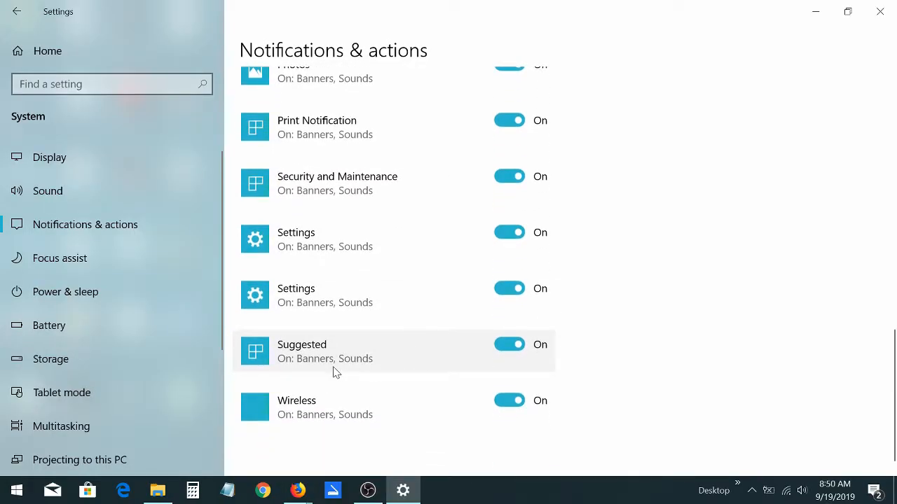
# - Switch the Suggested sender's notifications off, joining Cortana
pyautogui.click(509, 344)
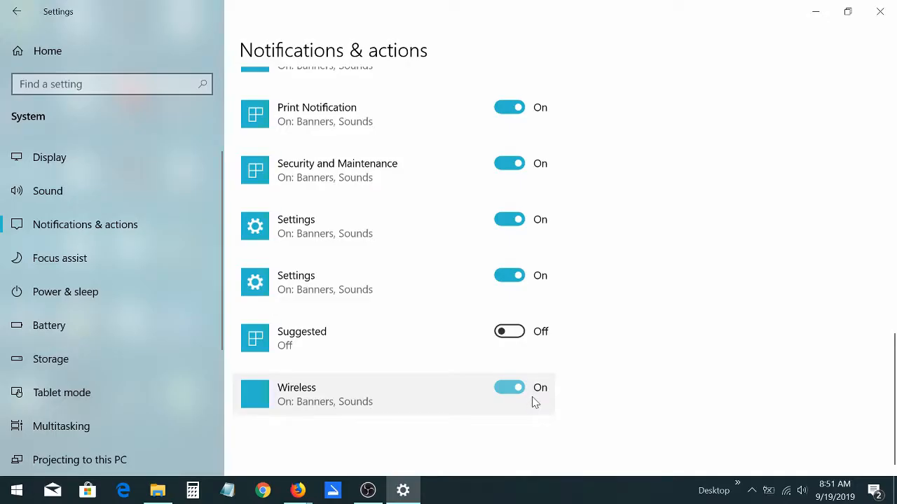
pyautogui.scroll(3)
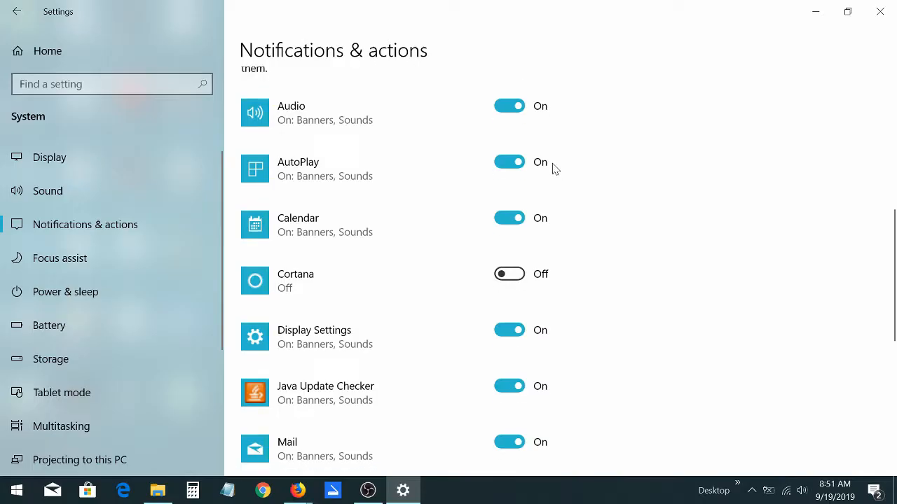
pyautogui.scroll(-3)
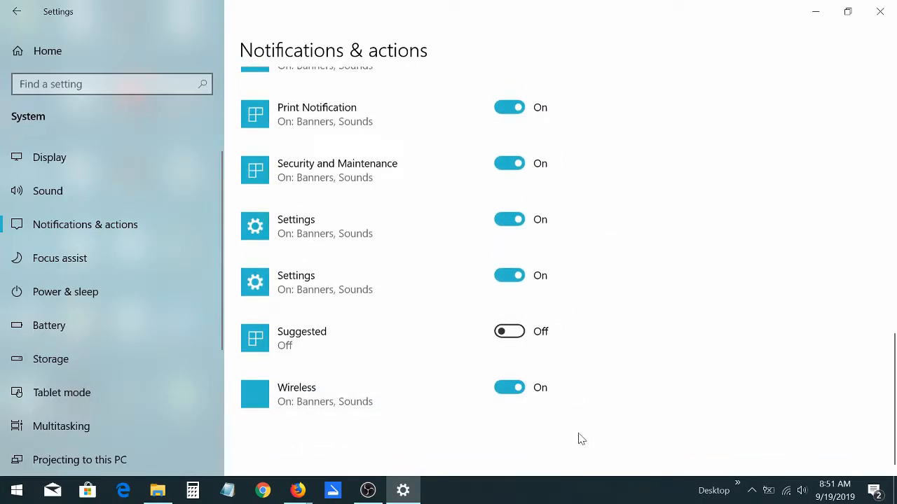
pyautogui.moveTo(533, 442)
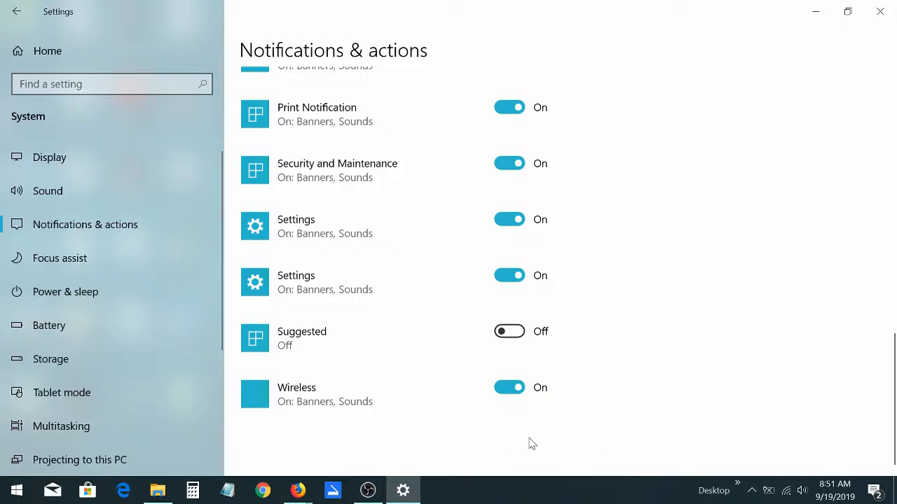
pyautogui.scroll(3)
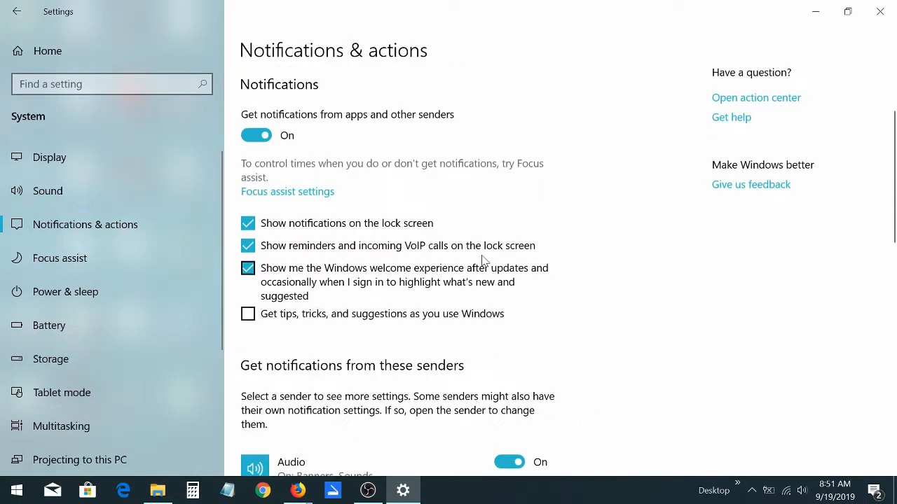